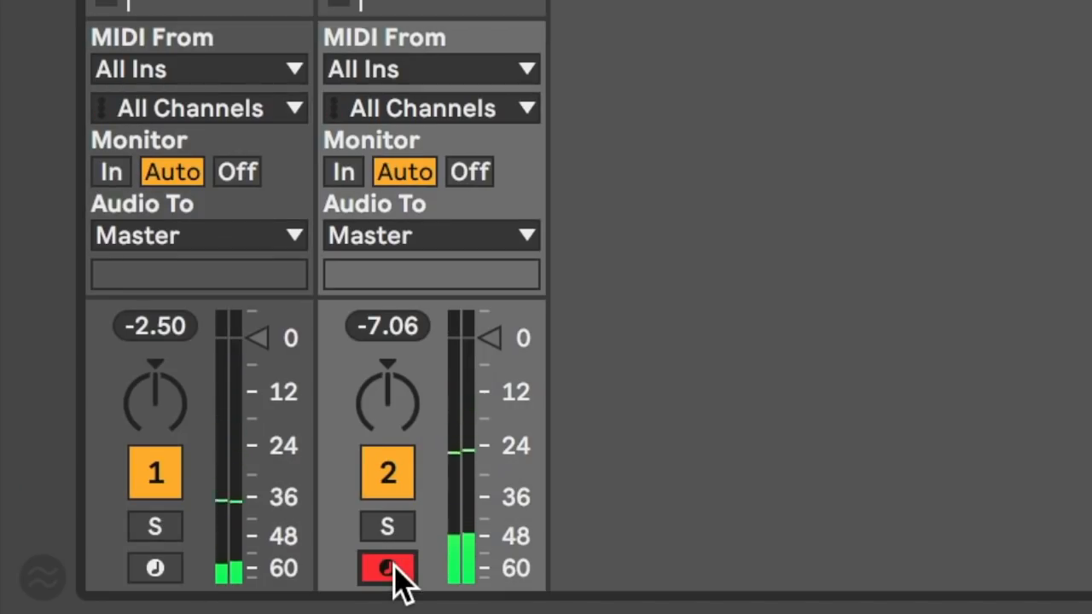
- Arm the BOOTYBASS track and check its Arm Exclusive option
{"action": "left_click", "coordinate": [386, 567]}
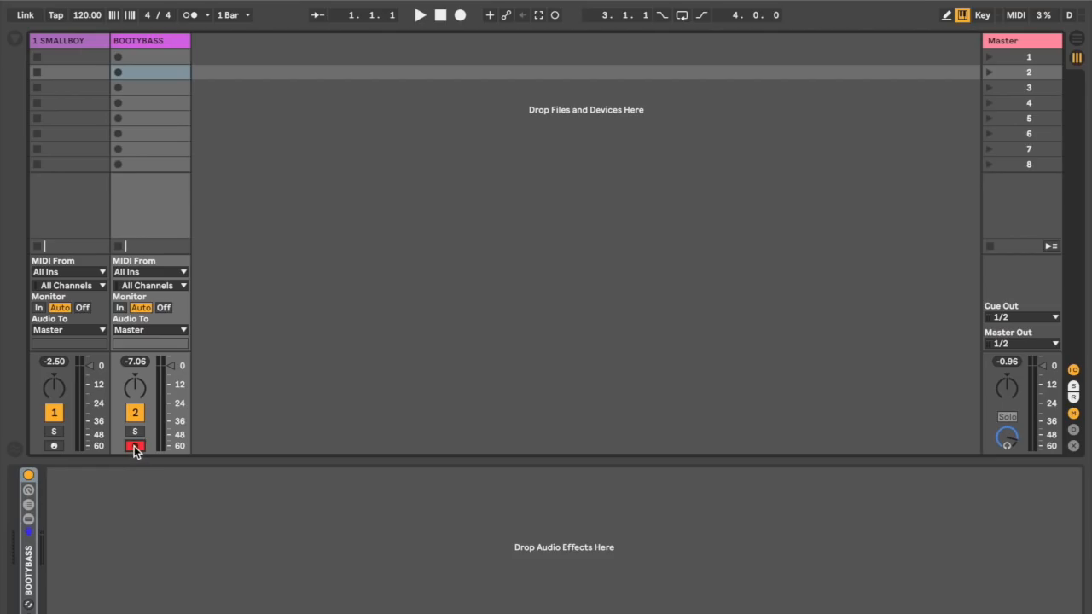
{"action": "right_click", "coordinate": [135, 447]}
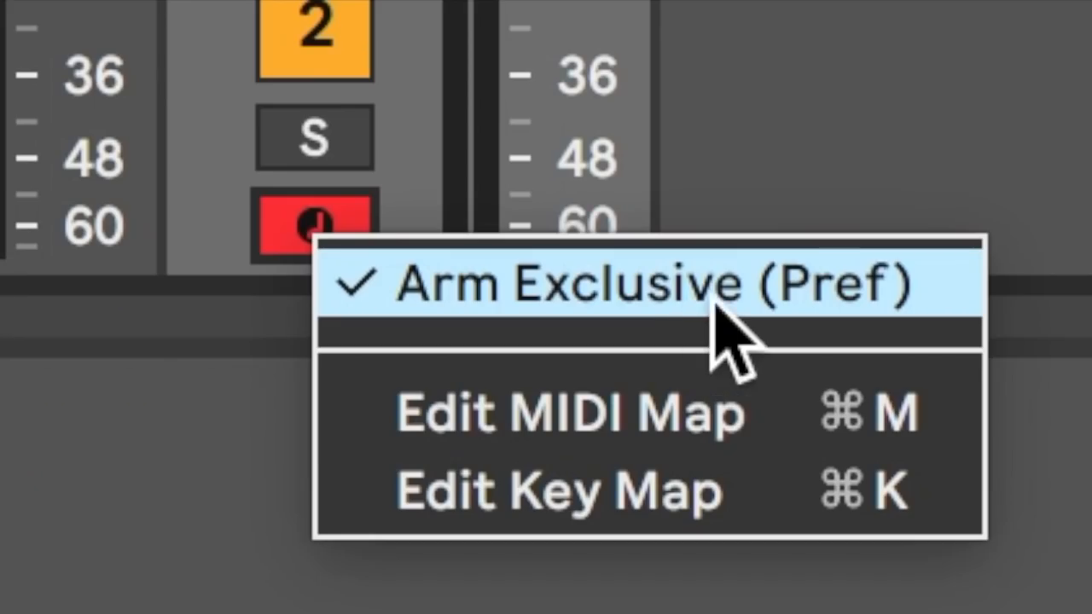
{"action": "mouse_move", "coordinate": [743, 341]}
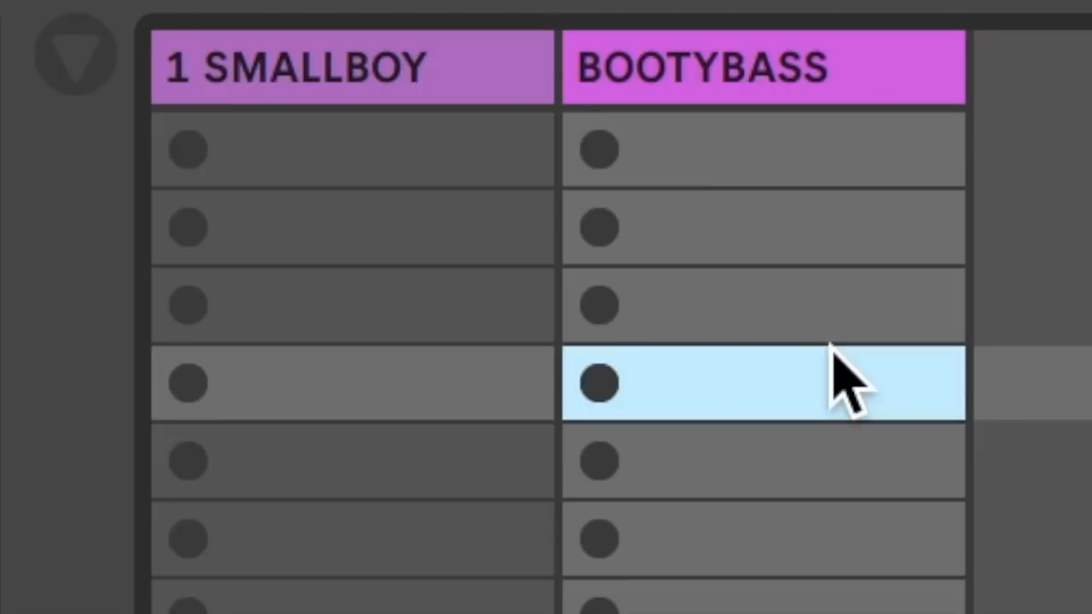
{"action": "mouse_move", "coordinate": [393, 94]}
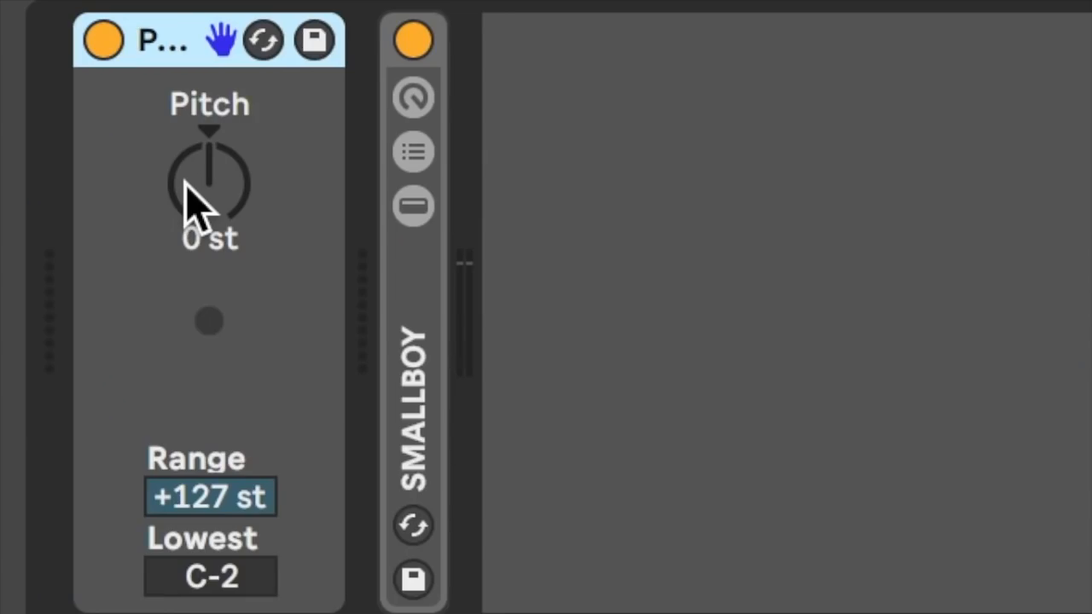
- Turn SMALLBOY's Pitch knob to -8 st, then reset it back to 0 st
{"action": "left_click_drag", "start_coordinate": [208, 184], "coordinate": [224, 111]}
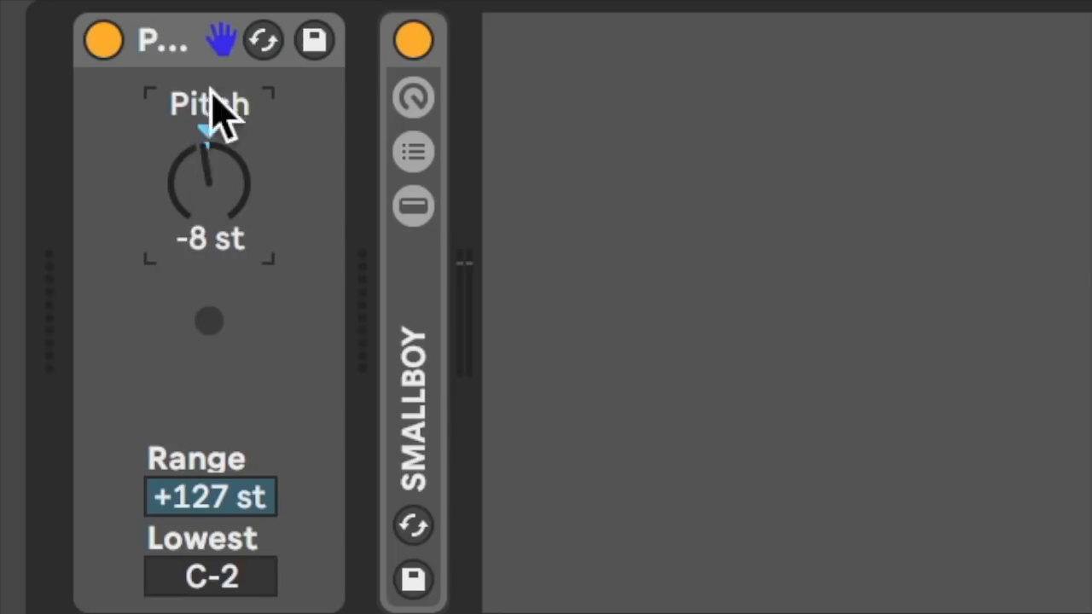
{"action": "double_click", "coordinate": [209, 184]}
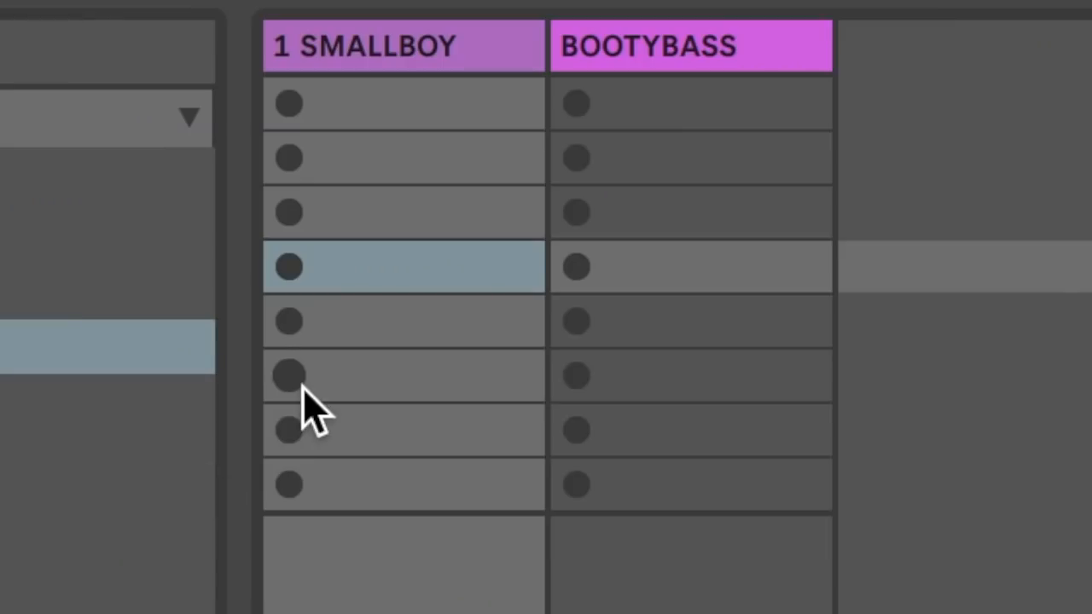
{"action": "mouse_move", "coordinate": [725, 97]}
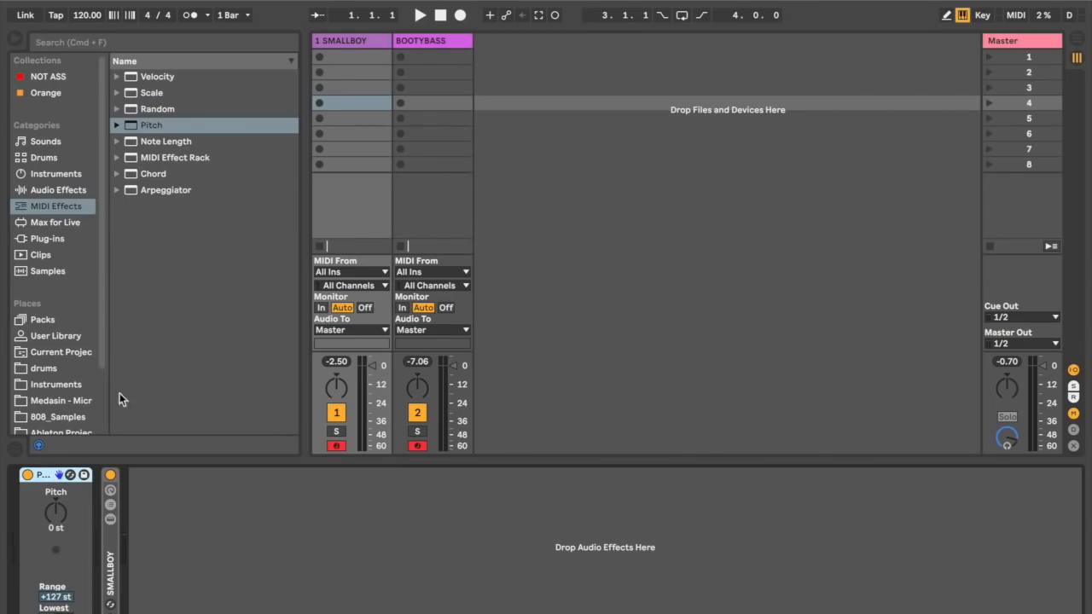
- Add a Pitch effect to BOOTYBASS and narrow its Range down to +50 st
{"action": "left_click", "coordinate": [433, 87]}
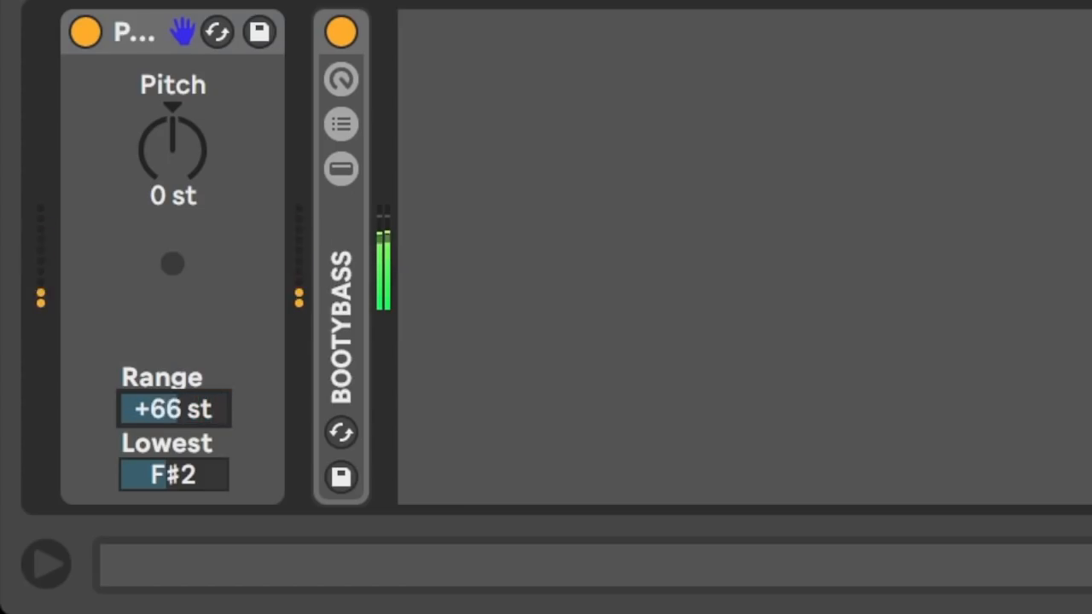
{"action": "left_click_drag", "start_coordinate": [174, 410], "coordinate": [188, 435]}
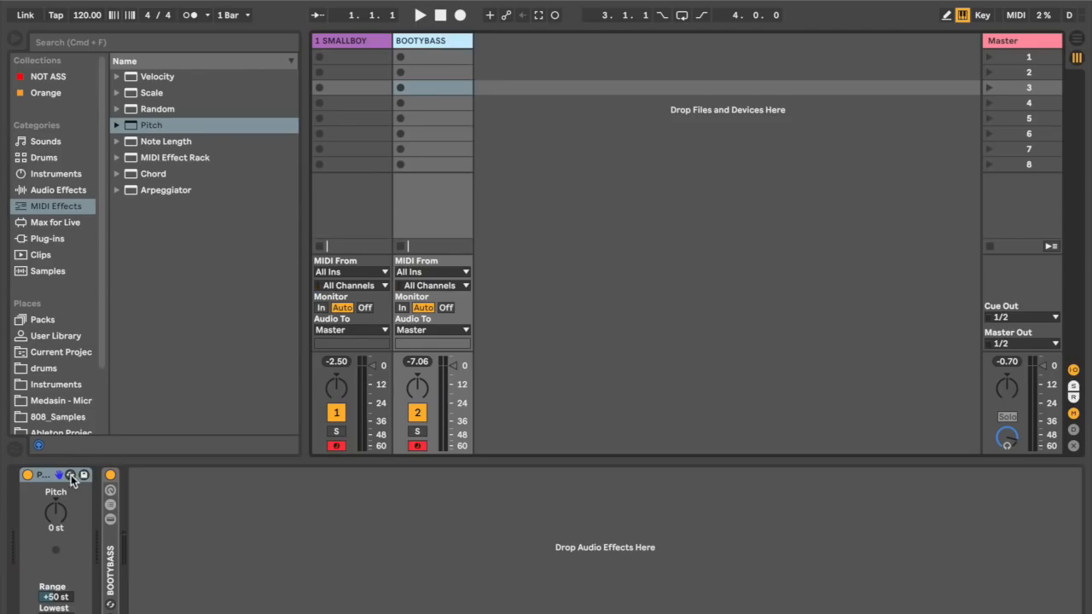
- Remove BOOTYBASS's Pitch effect and set SMALLBOY's MIDI From to Computer Keyboard
{"action": "left_click", "coordinate": [72, 475]}
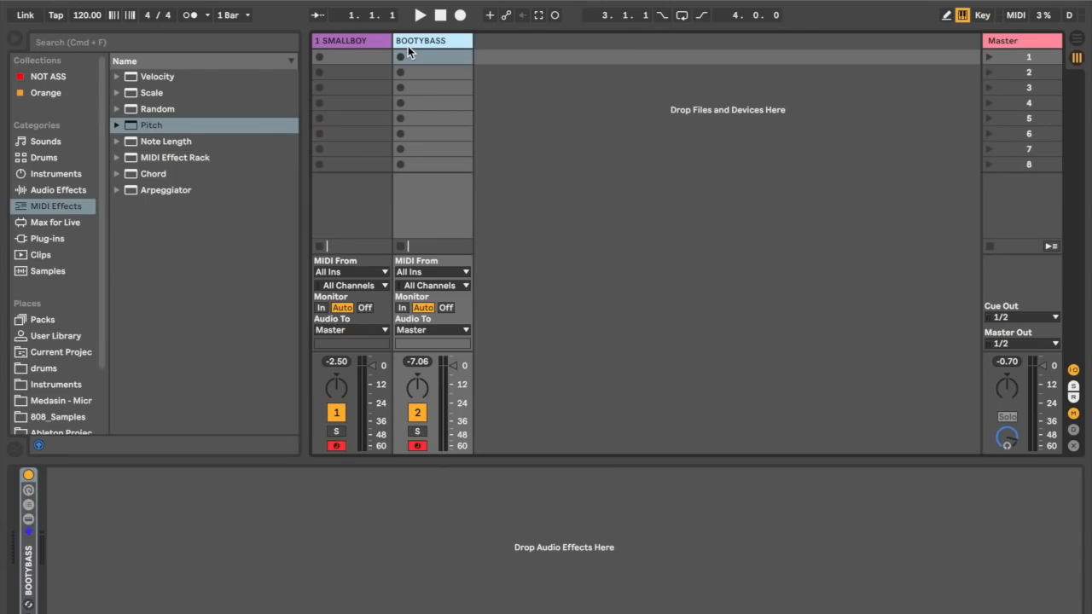
{"action": "left_click", "coordinate": [350, 41]}
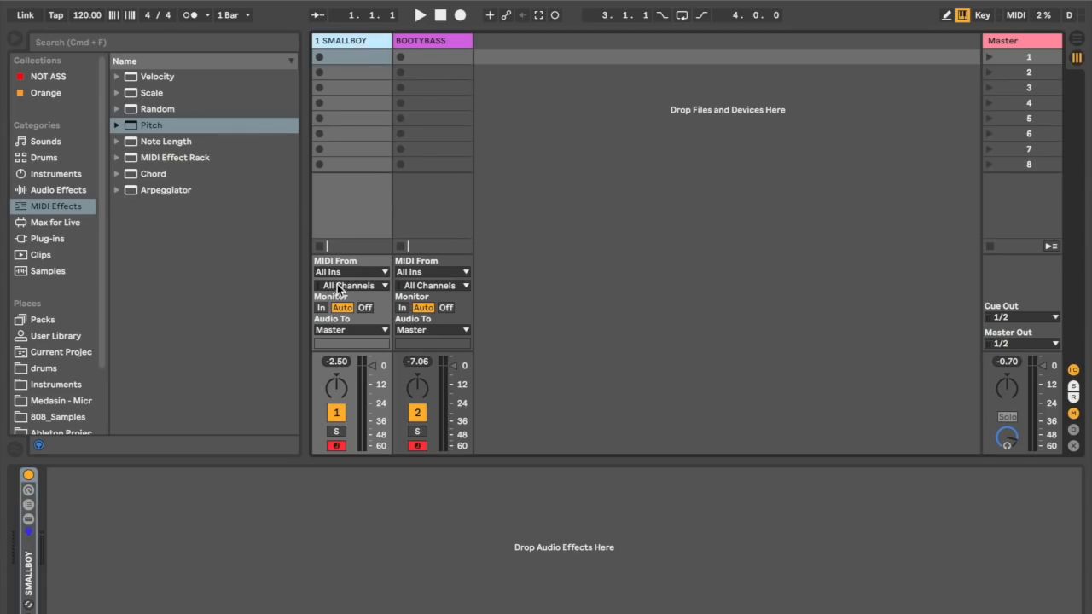
{"action": "left_click", "coordinate": [350, 271]}
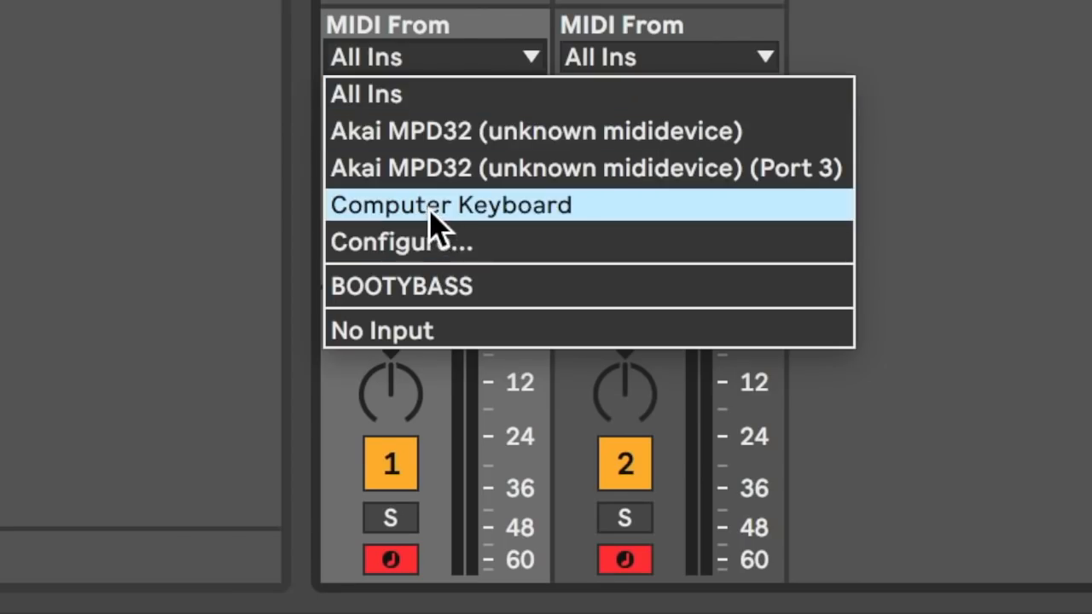
{"action": "left_click", "coordinate": [450, 205]}
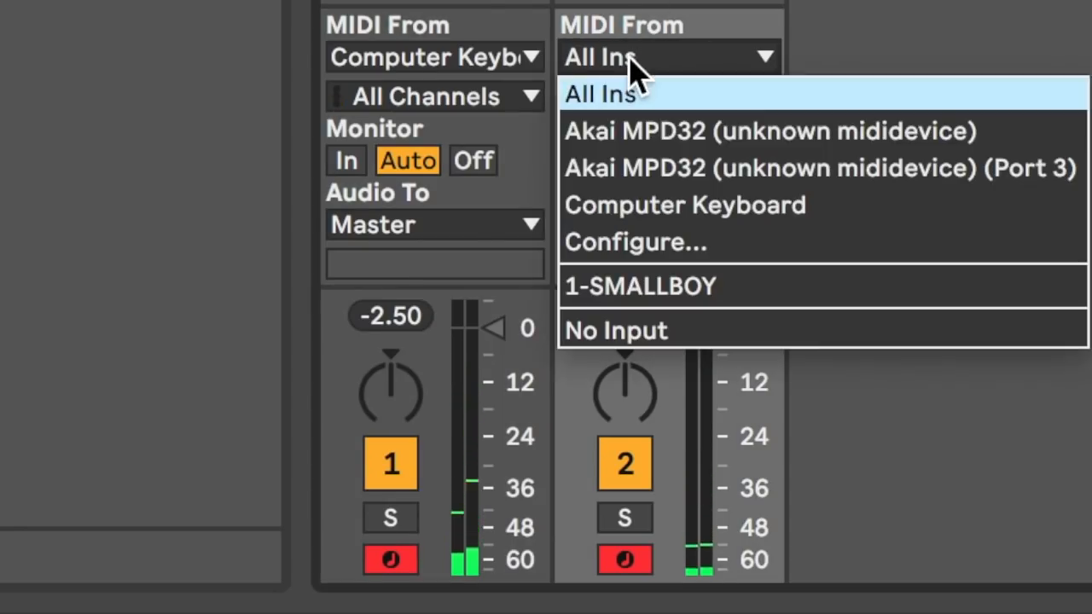
- Review BOOTYBASS's MIDI From choices, leaving it on All Ins
{"action": "left_click", "coordinate": [772, 130]}
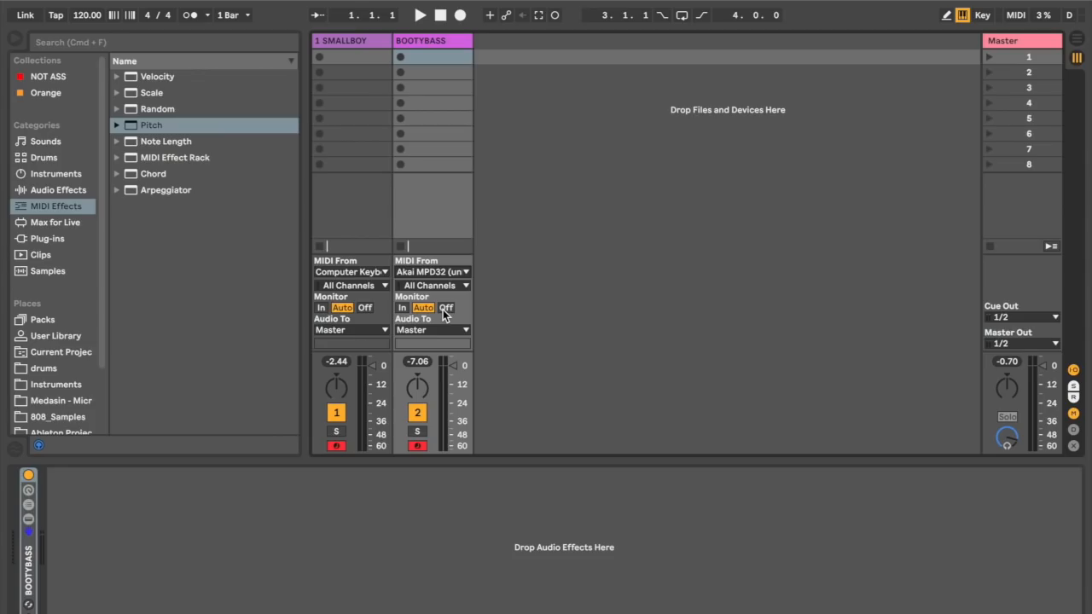
{"action": "left_click", "coordinate": [430, 271]}
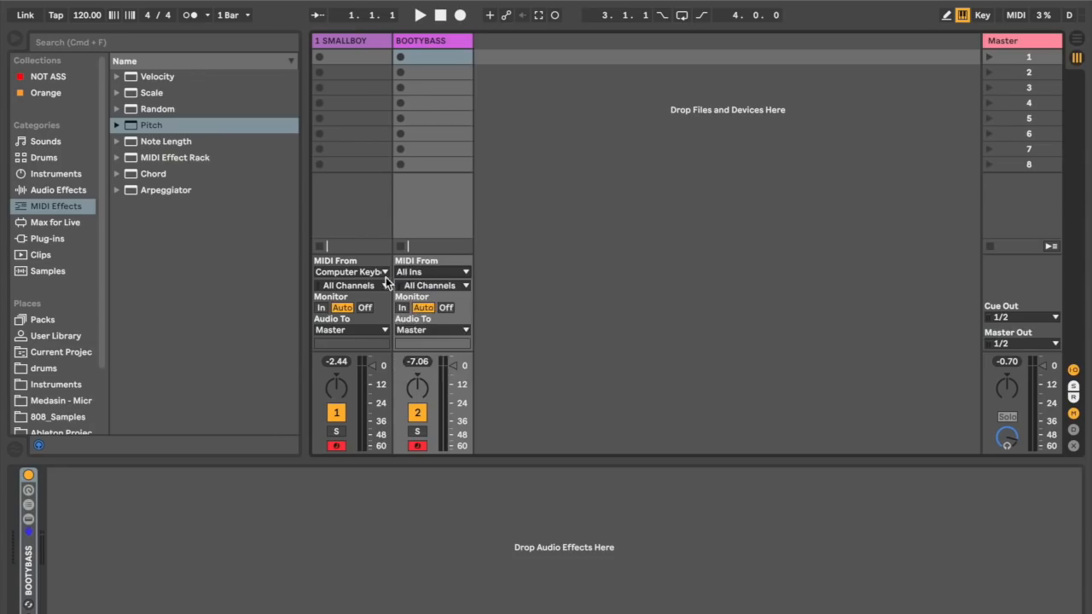
- In the rack's Key zone editor, drag the BOOTYBASS chain's zone down to C-2 through C5
{"action": "left_click", "coordinate": [341, 41]}
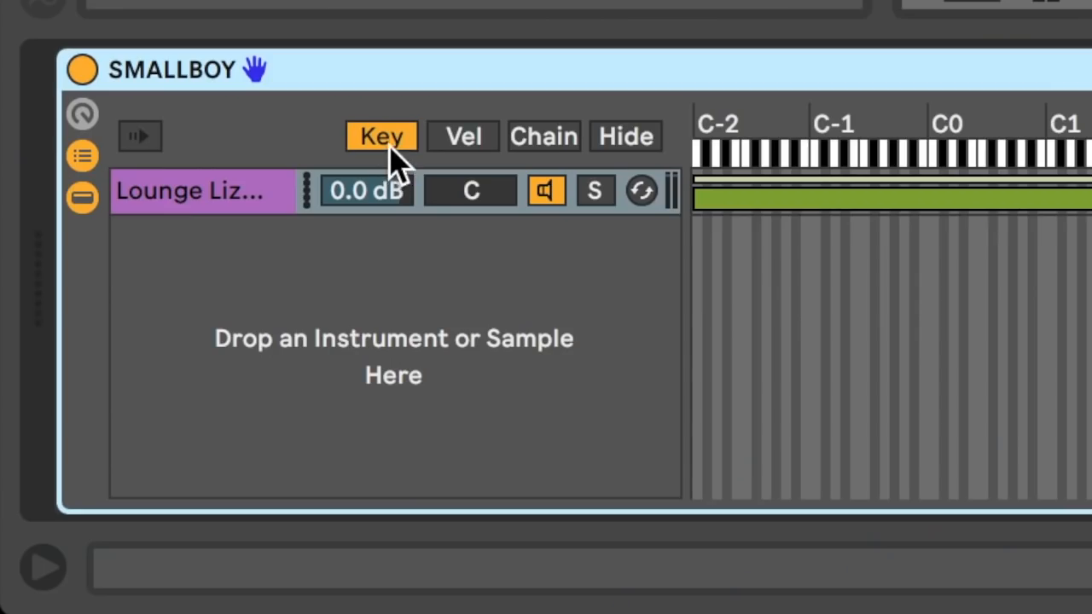
{"action": "mouse_move", "coordinate": [82, 157]}
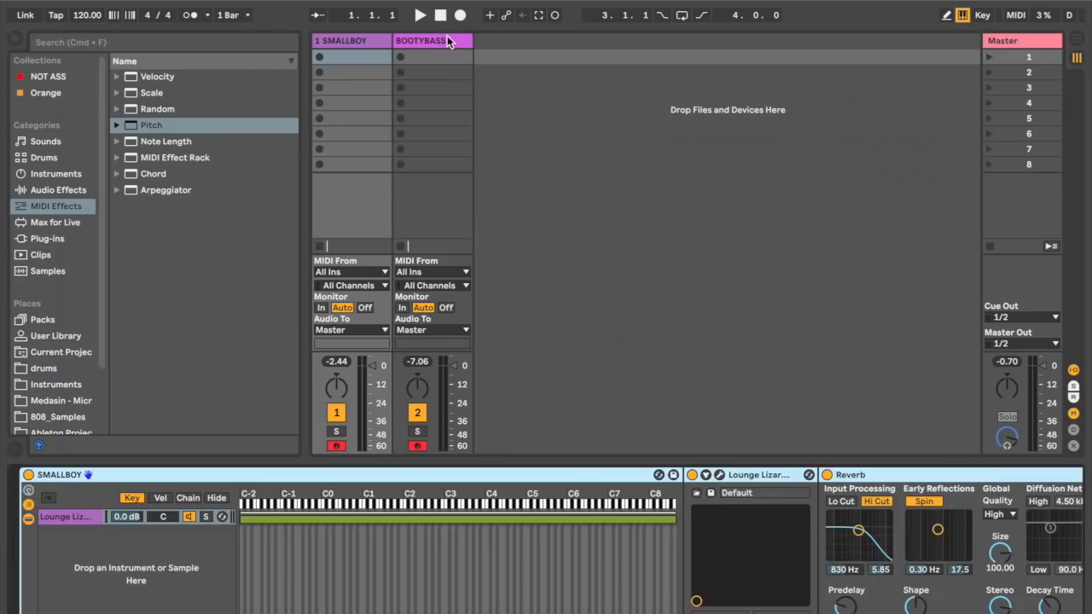
{"action": "left_click", "coordinate": [420, 41]}
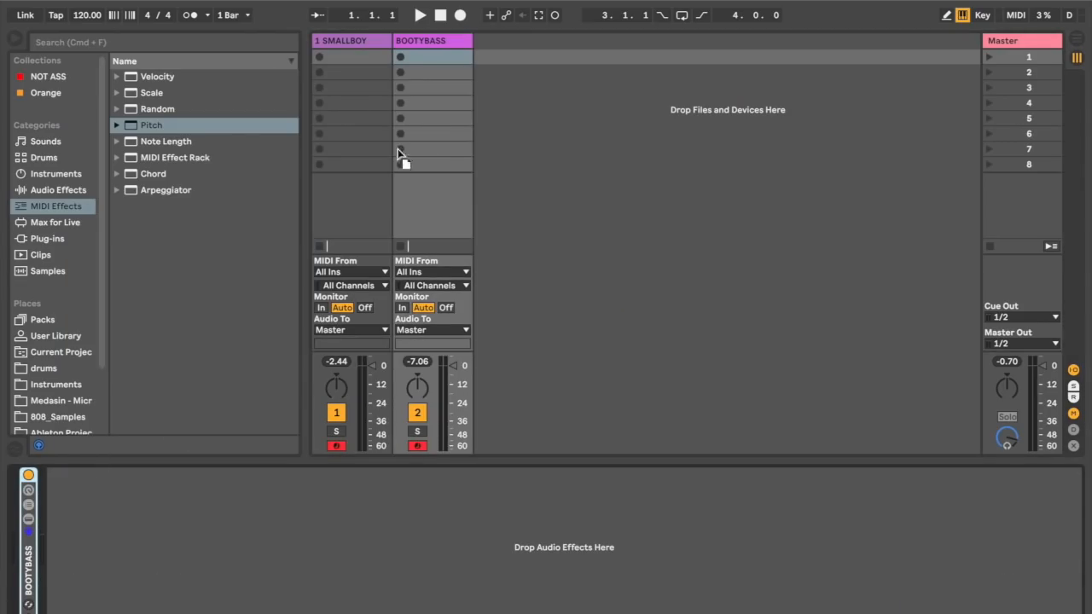
{"action": "mouse_move", "coordinate": [379, 96]}
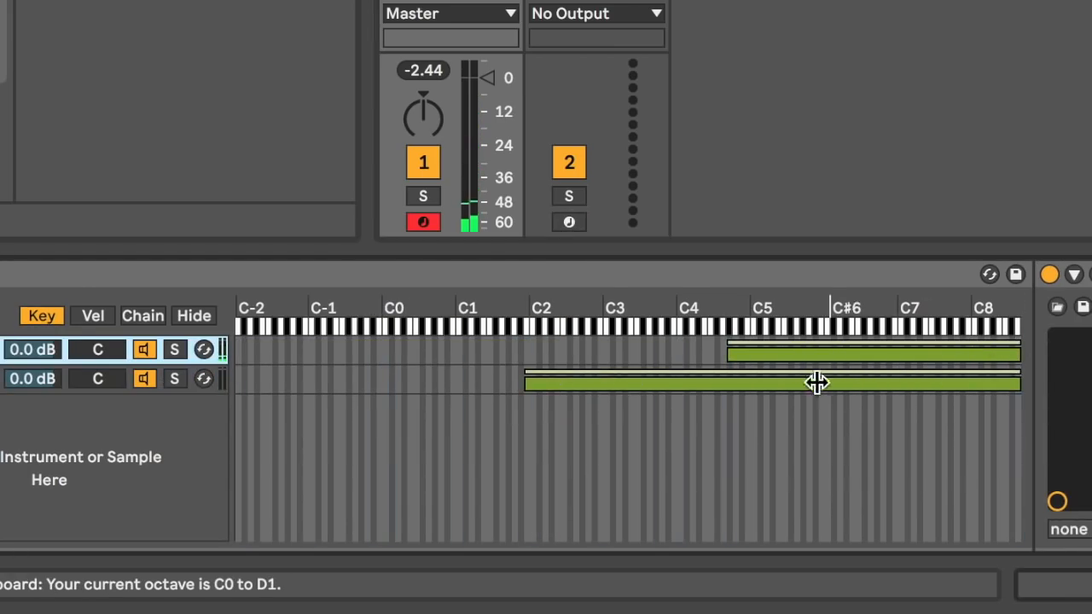
{"action": "left_click_drag", "start_coordinate": [818, 382], "coordinate": [403, 370]}
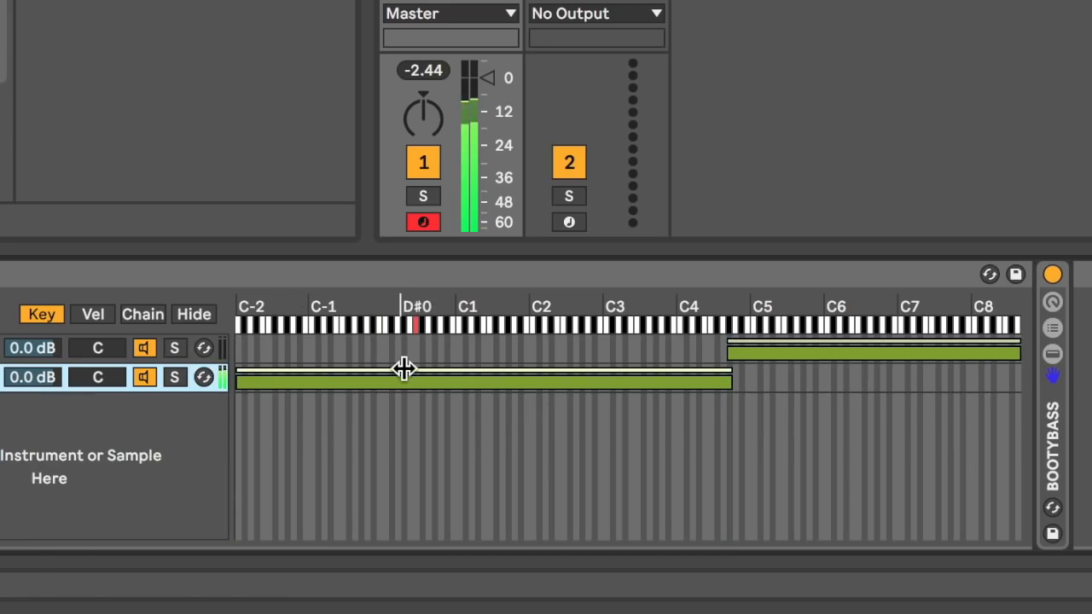